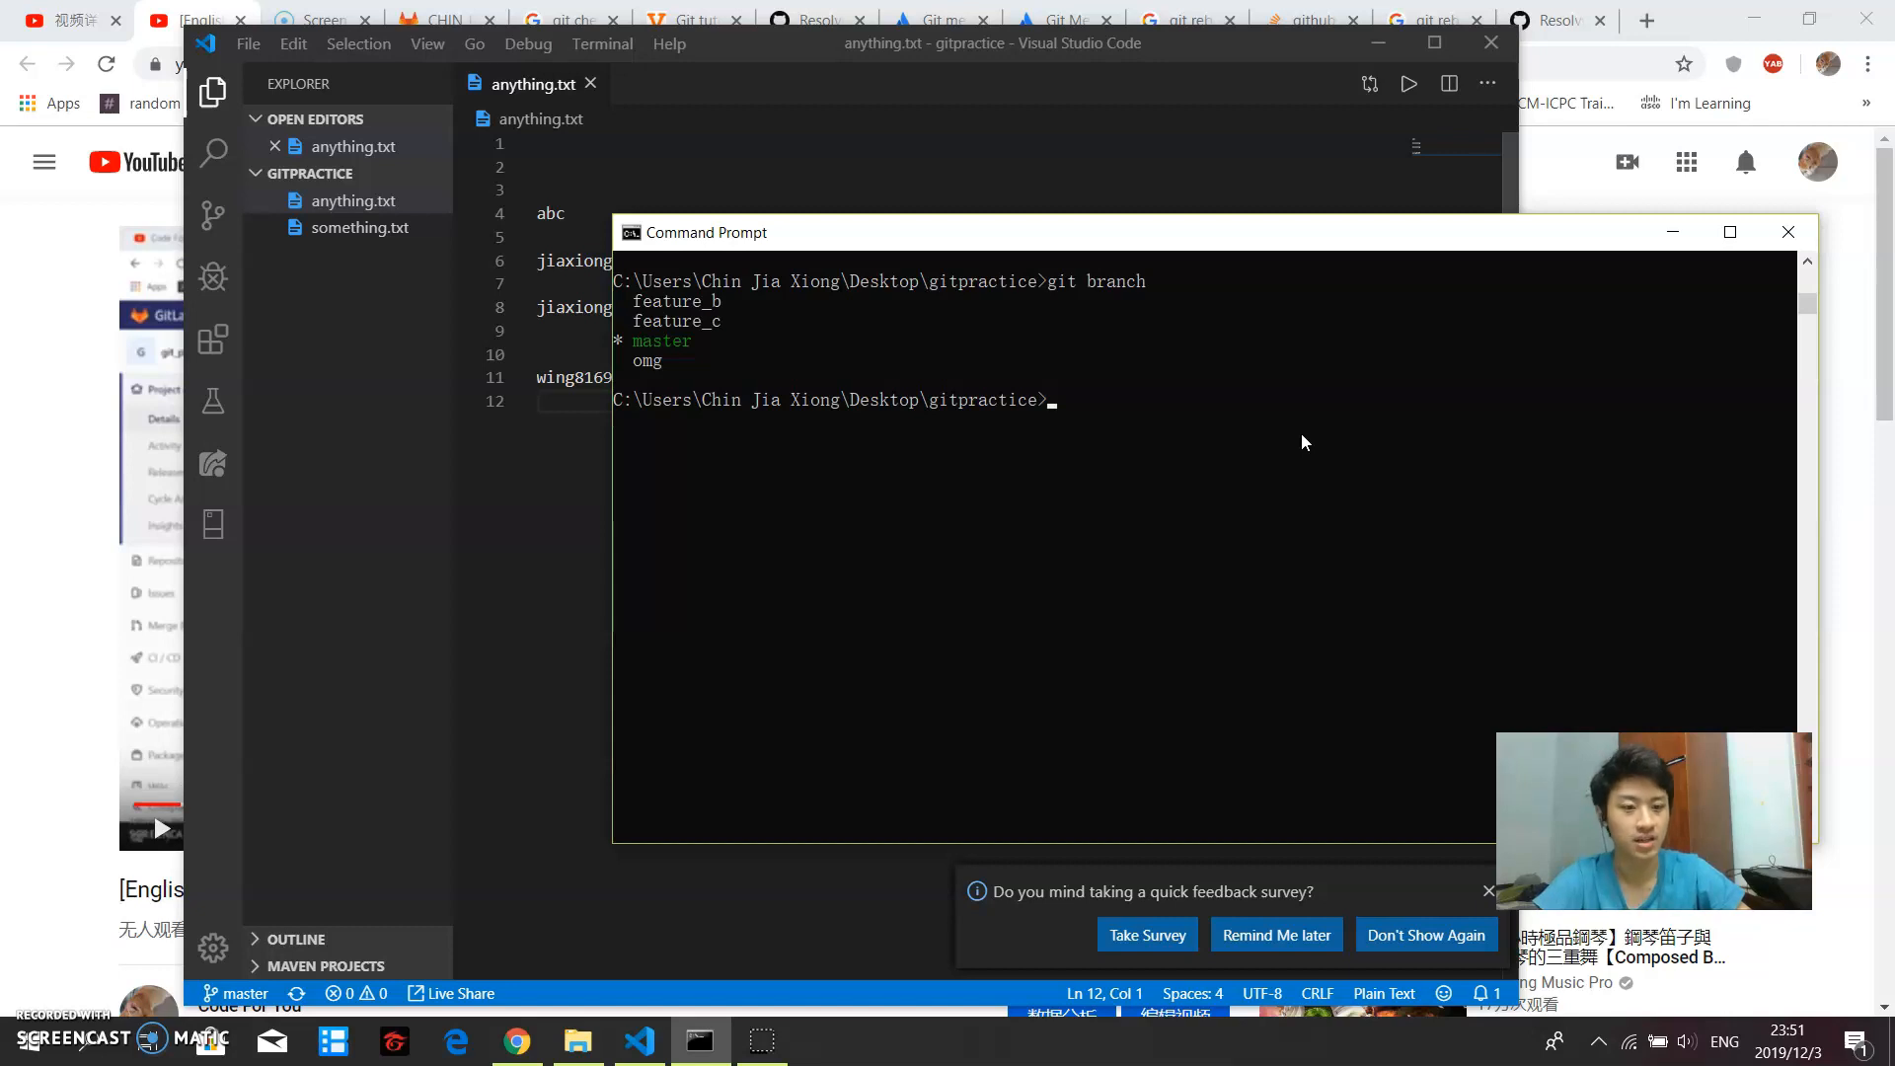
mouse_move(1236, 477)
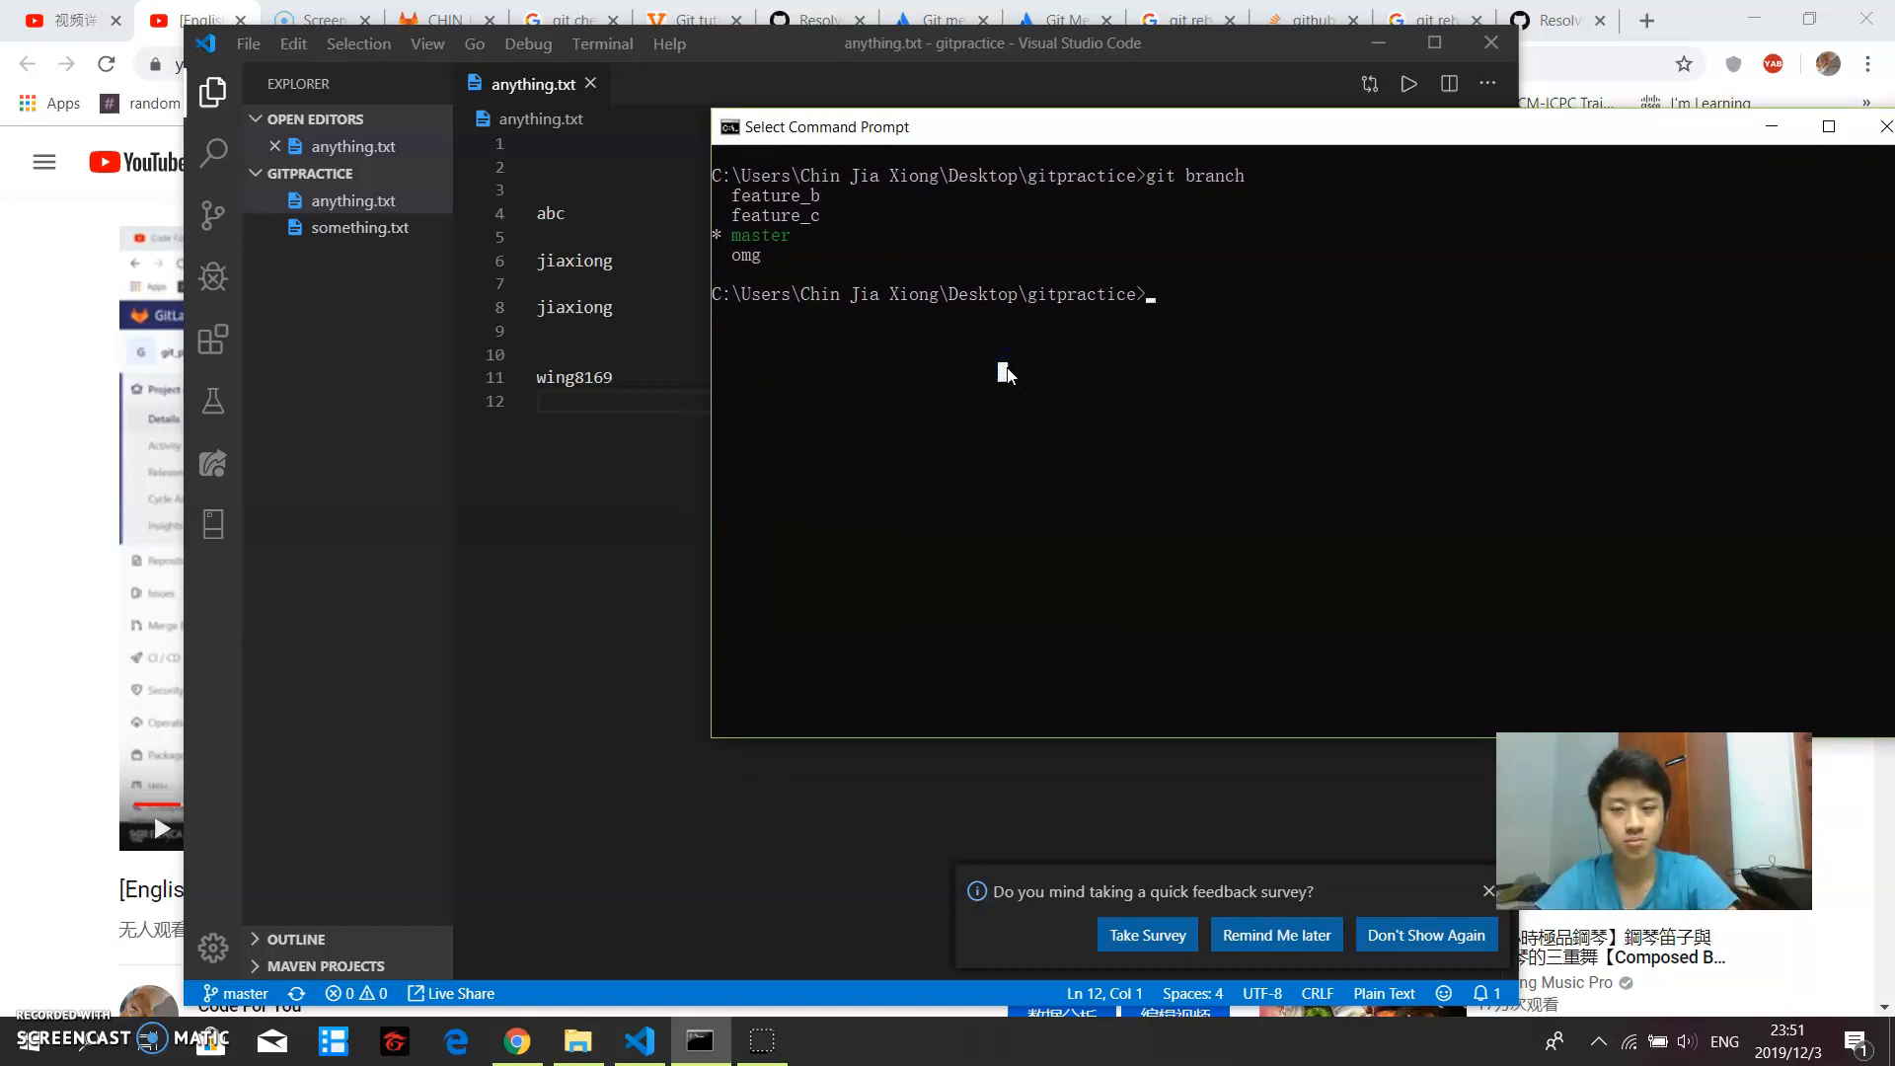
Step: Check out the feature_b branch with git checkout feature_b
type("g")
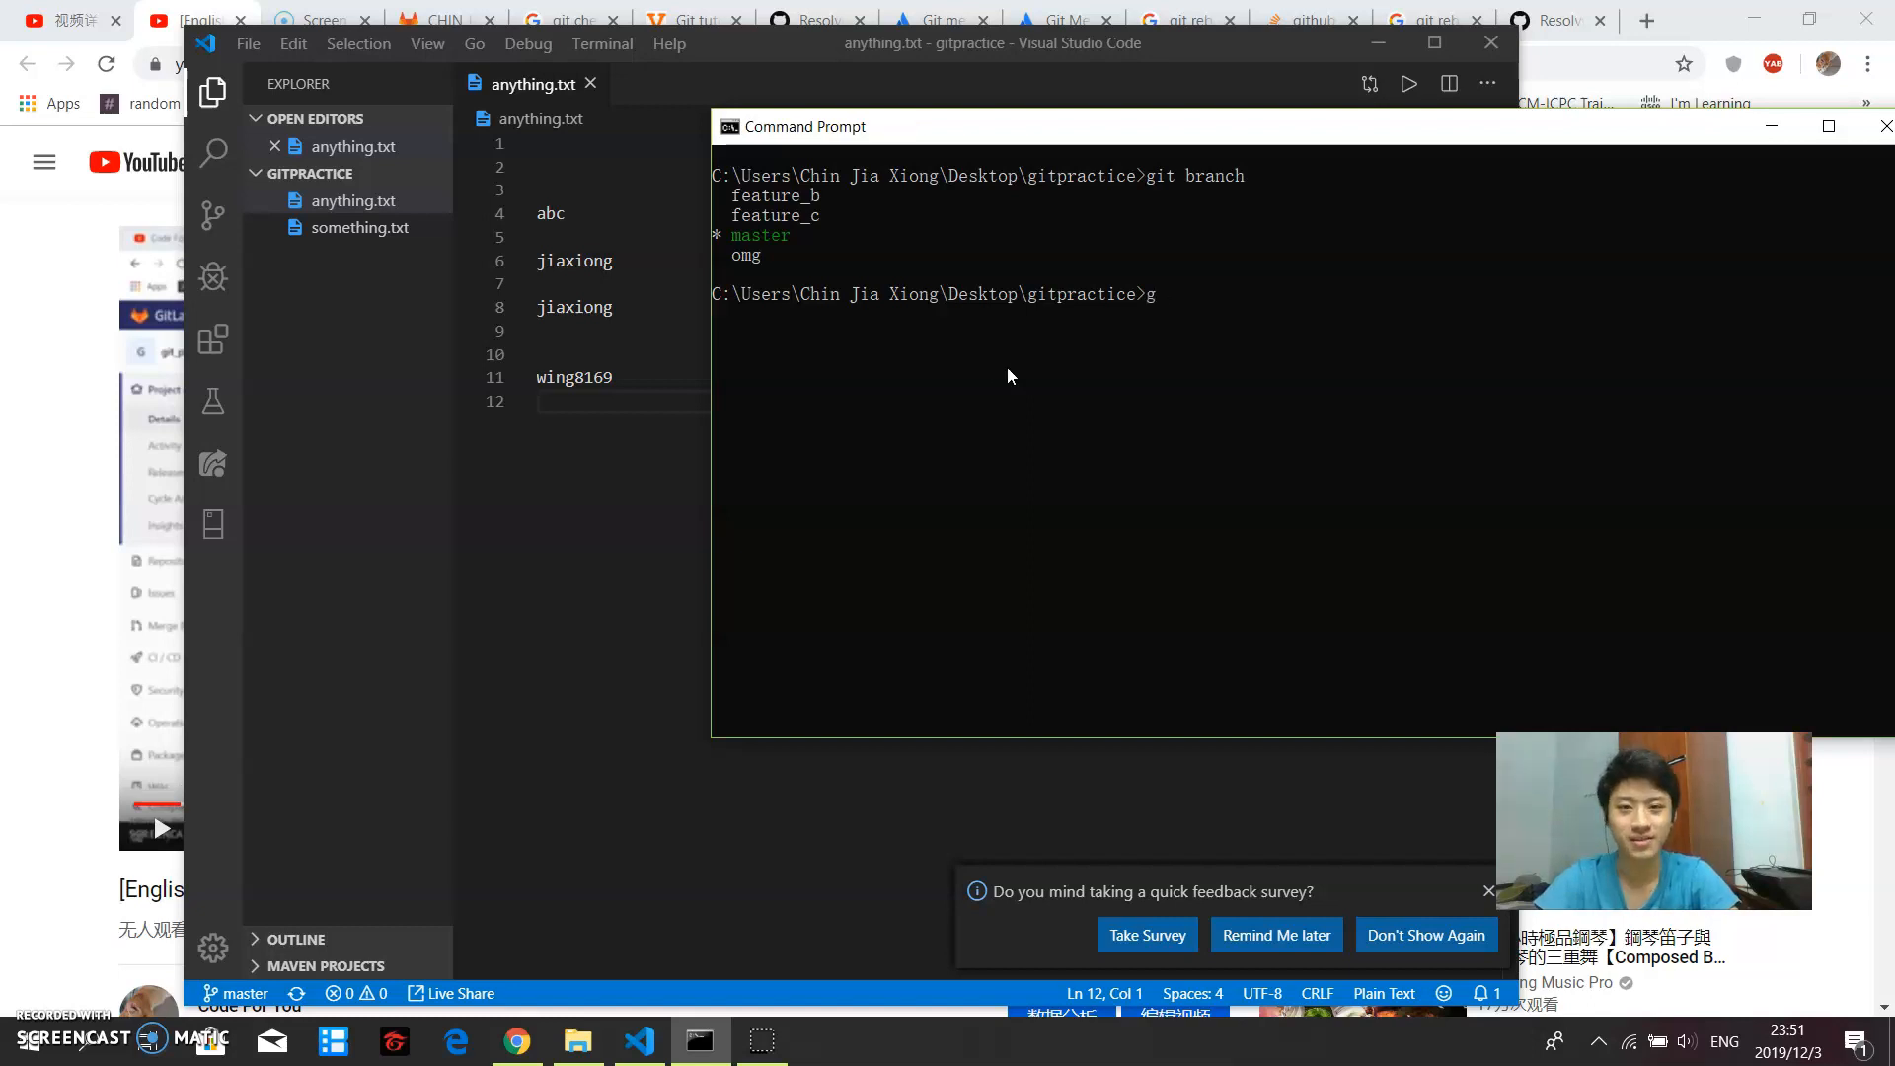
type("it checko")
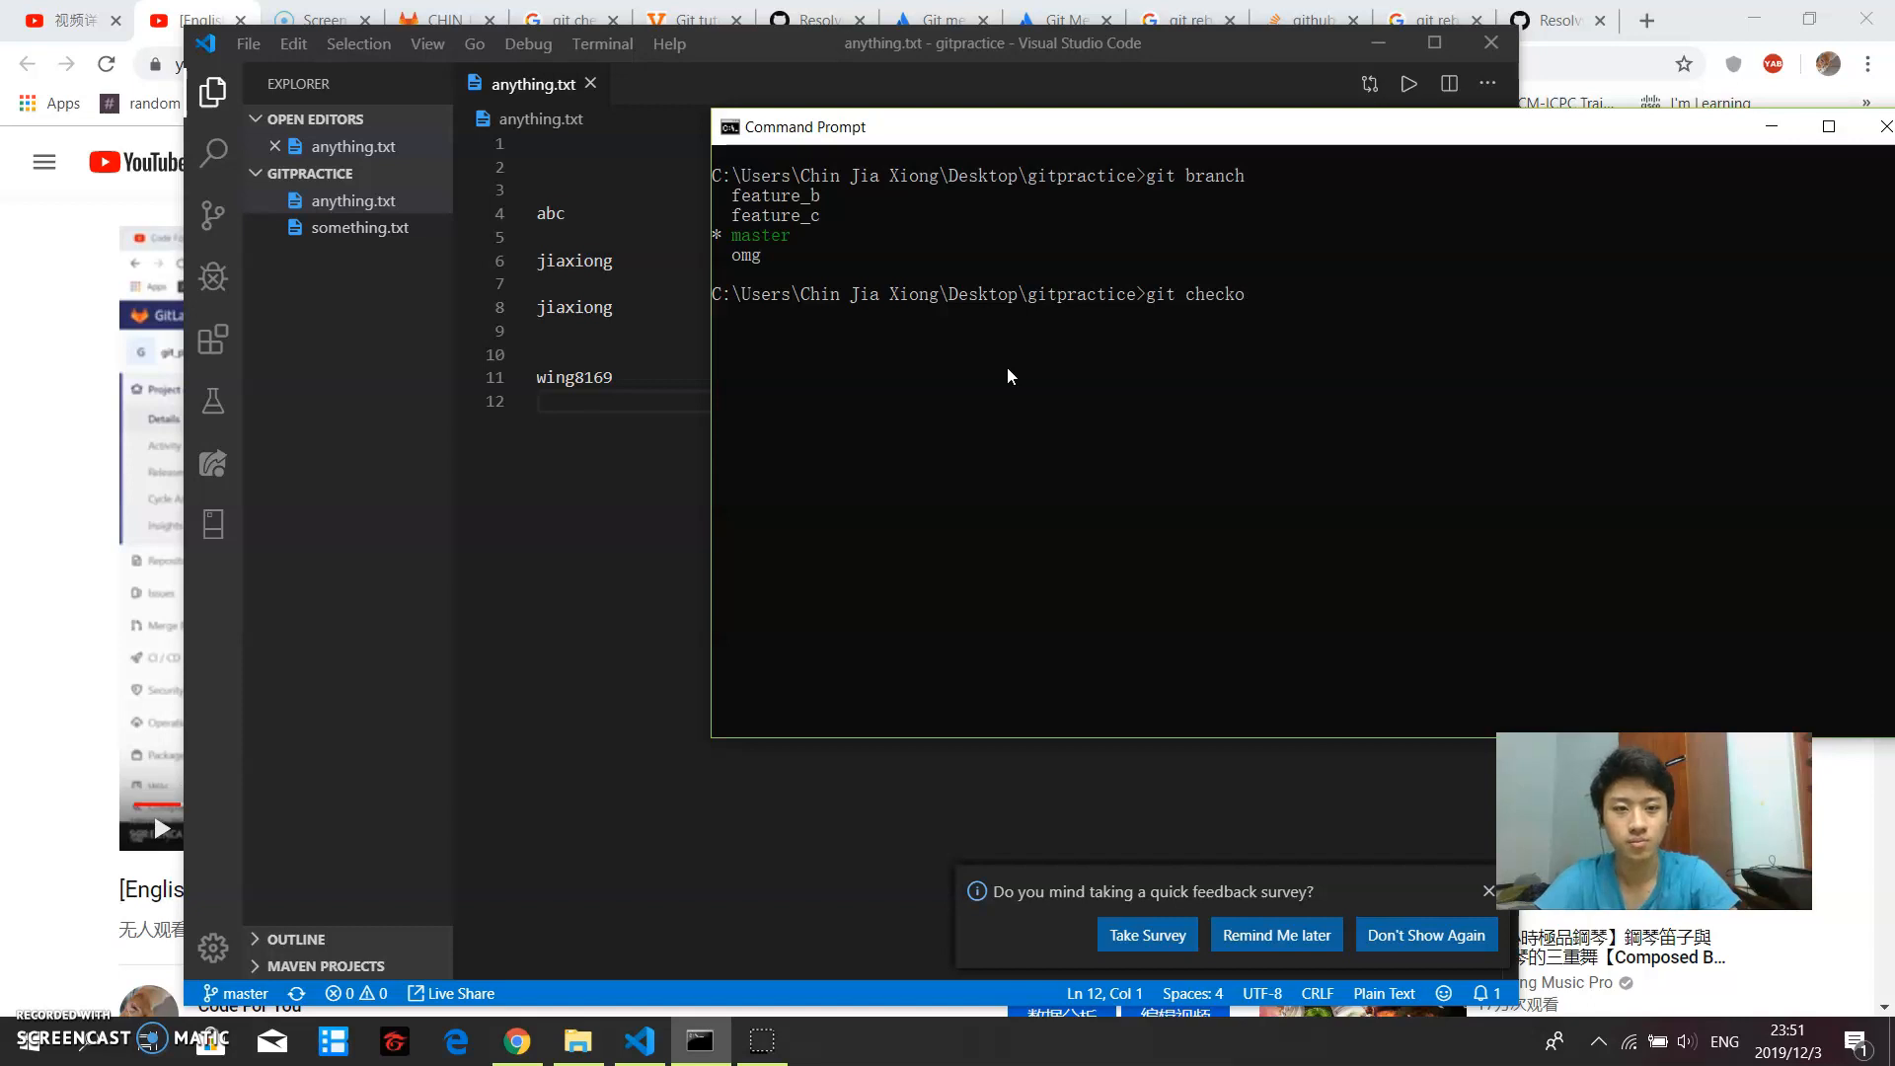
type("ut")
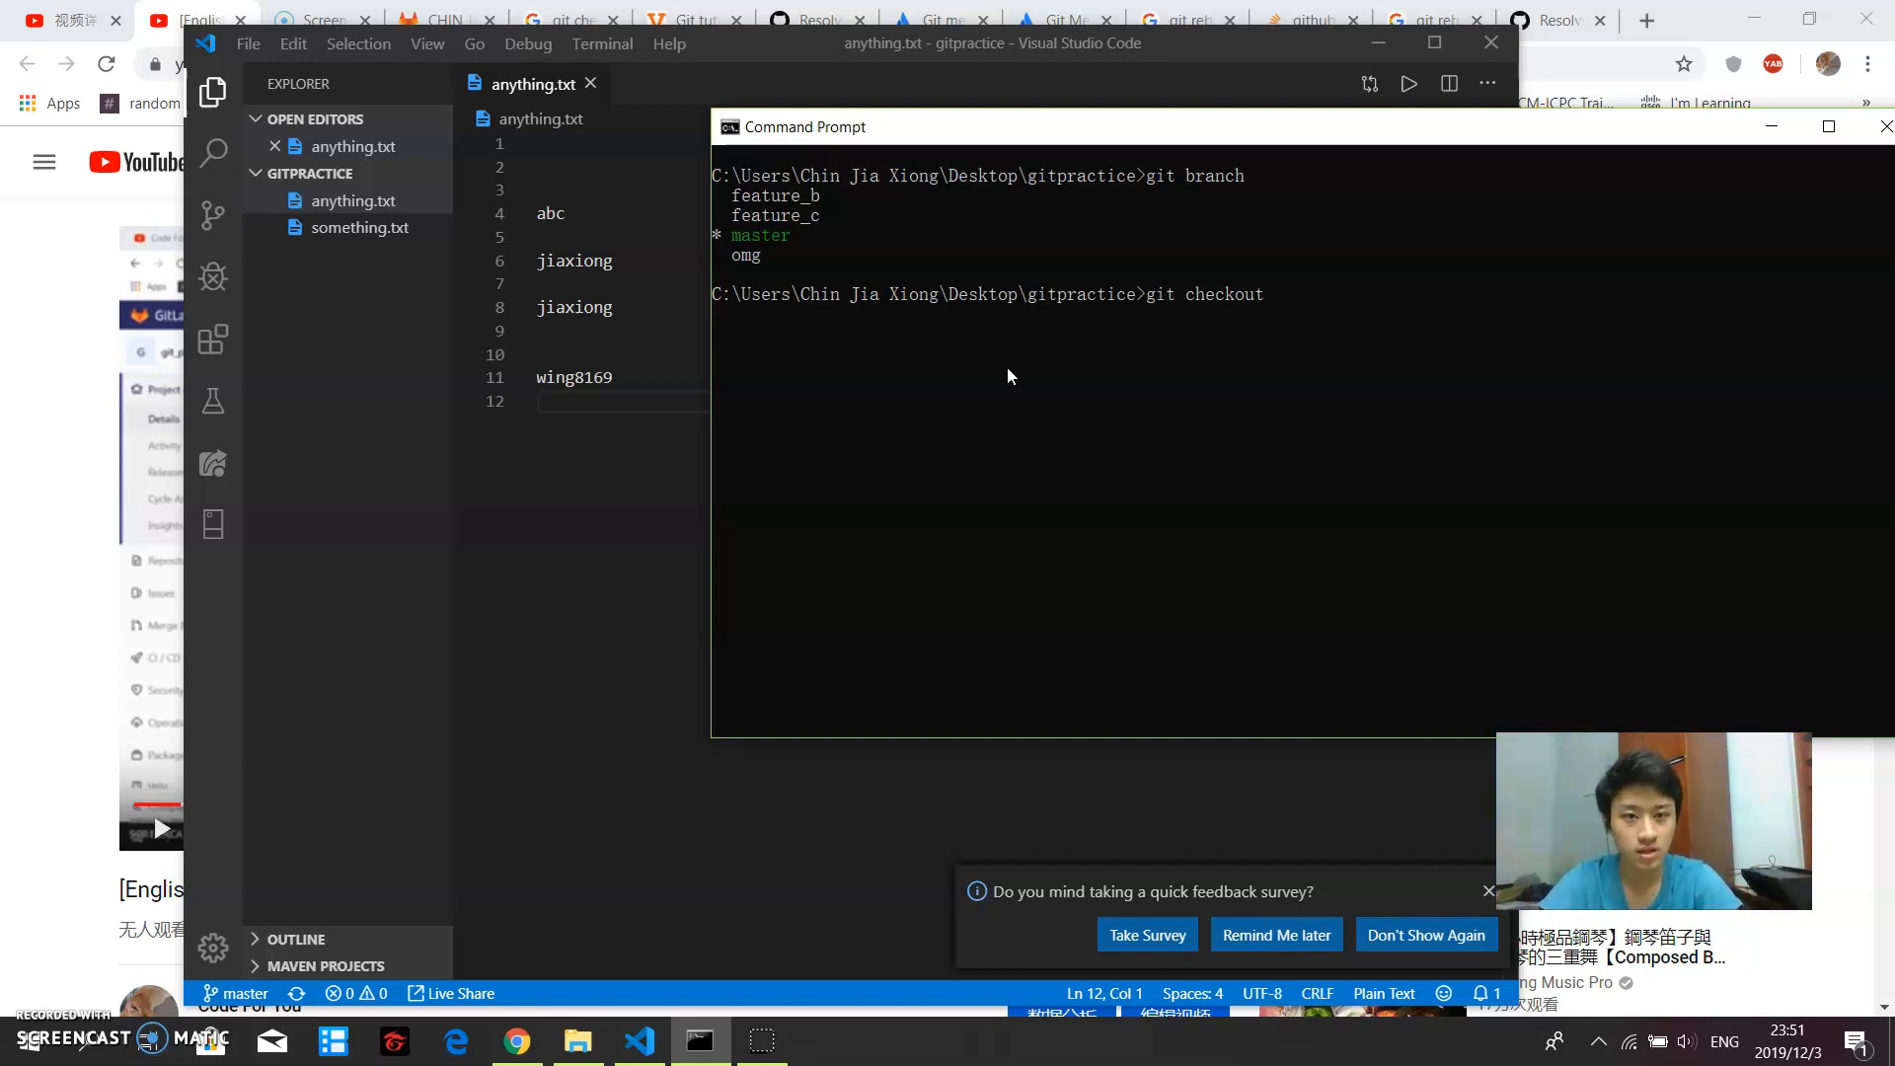
type("feature_b")
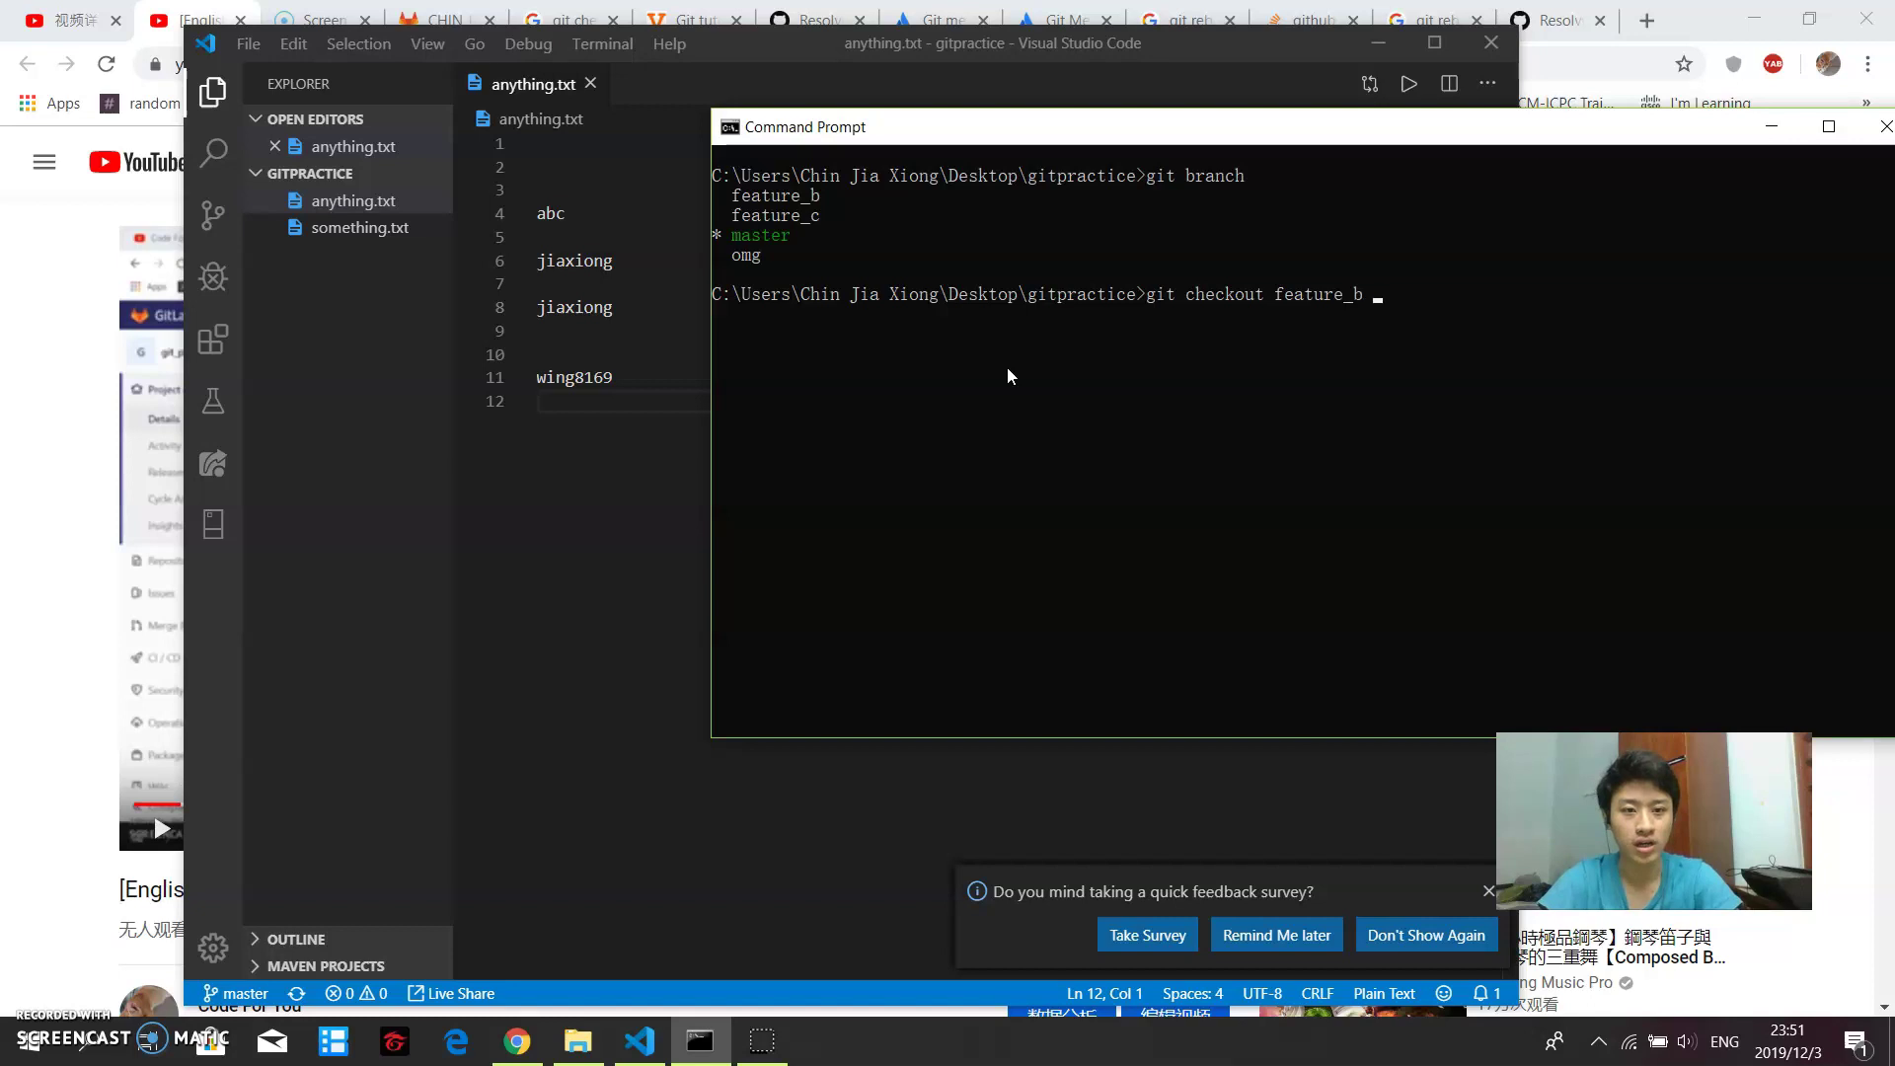
key("Enter")
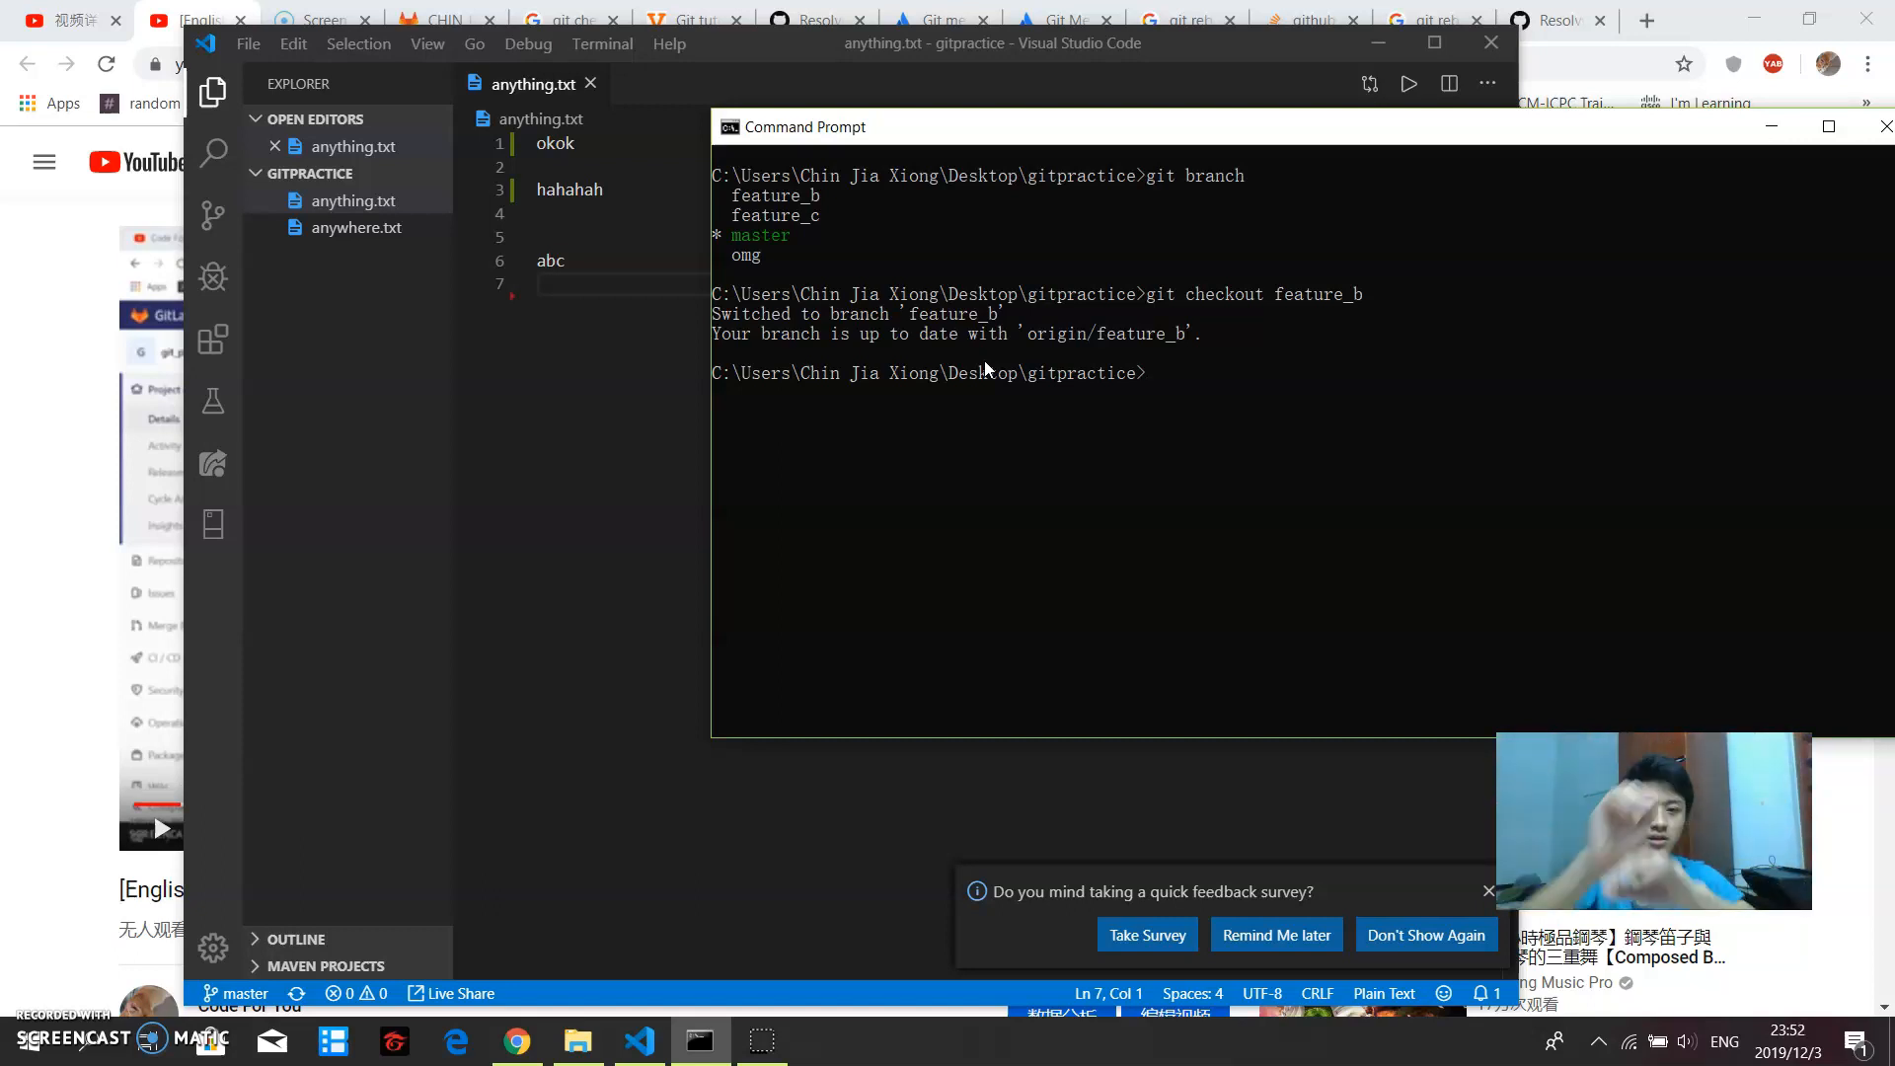
Step: Run git rebase master to replay the feature b implementation commit onto master
type("git rebase")
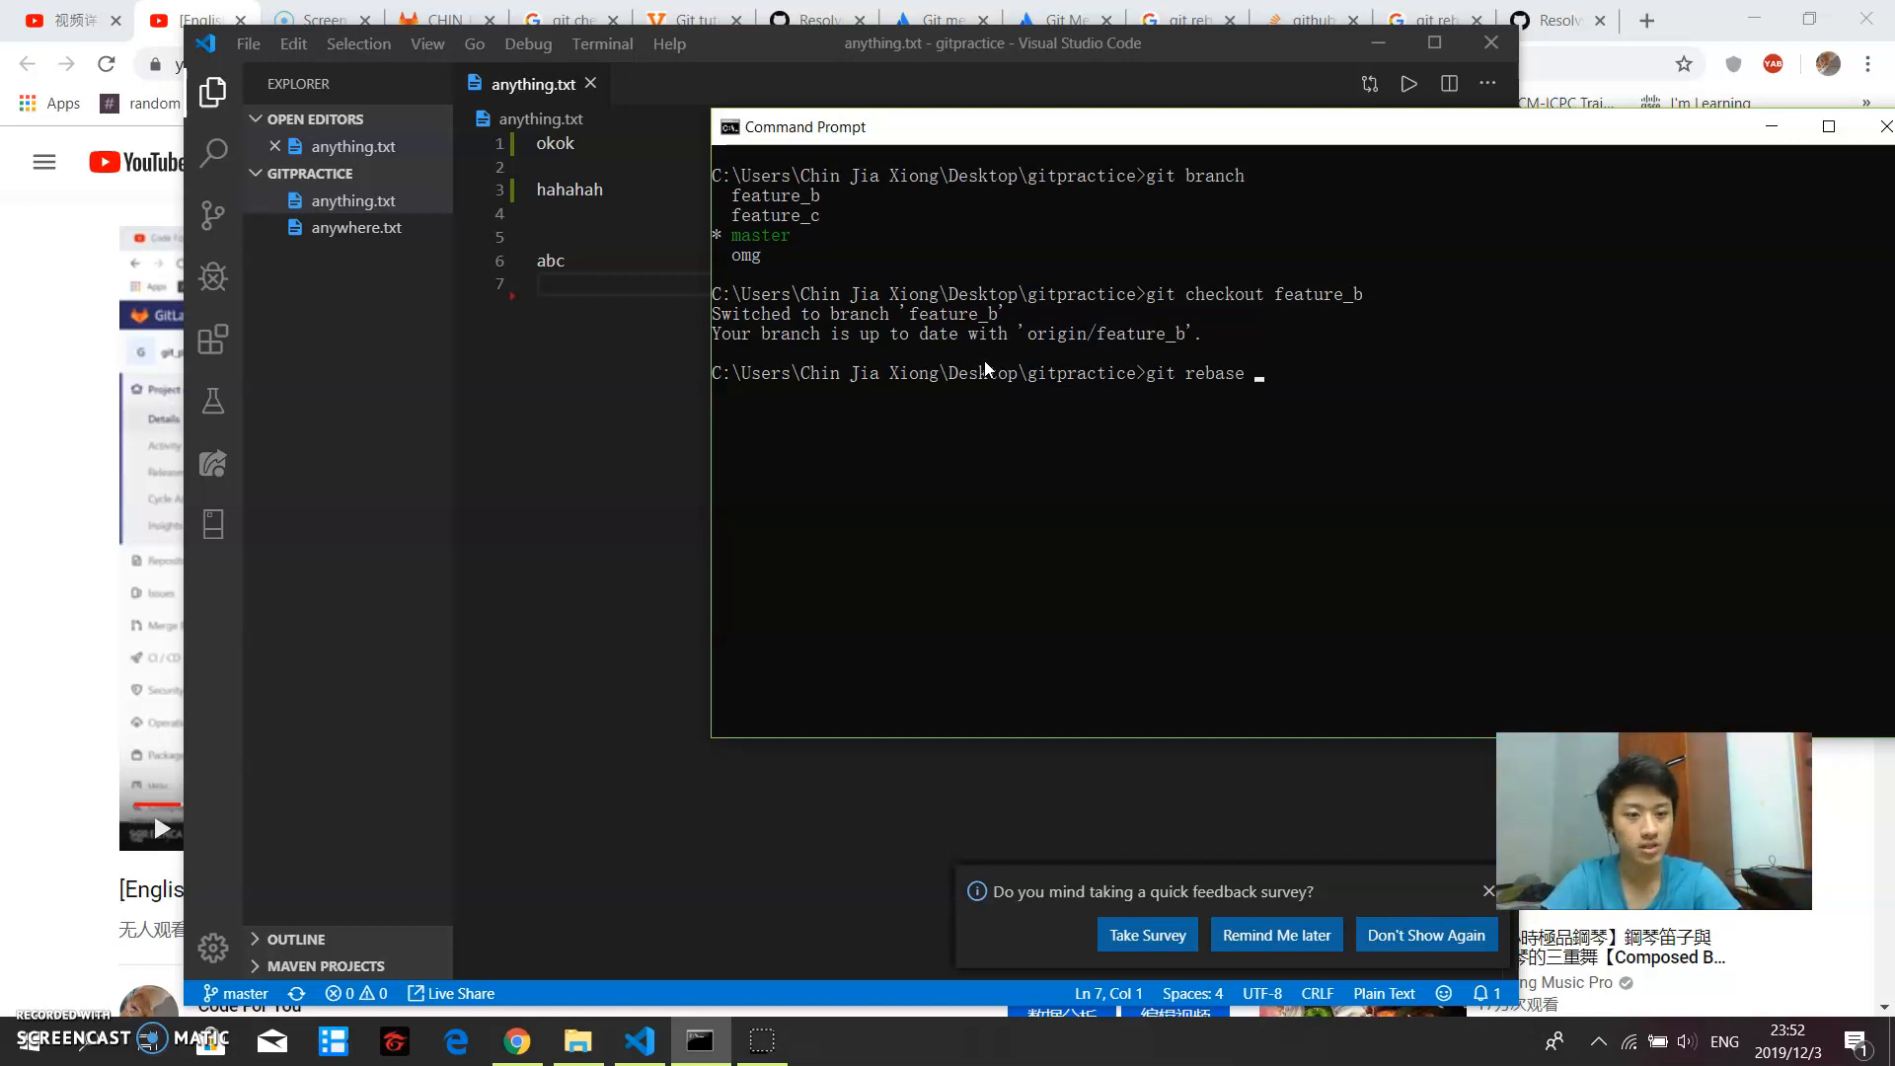
type("master")
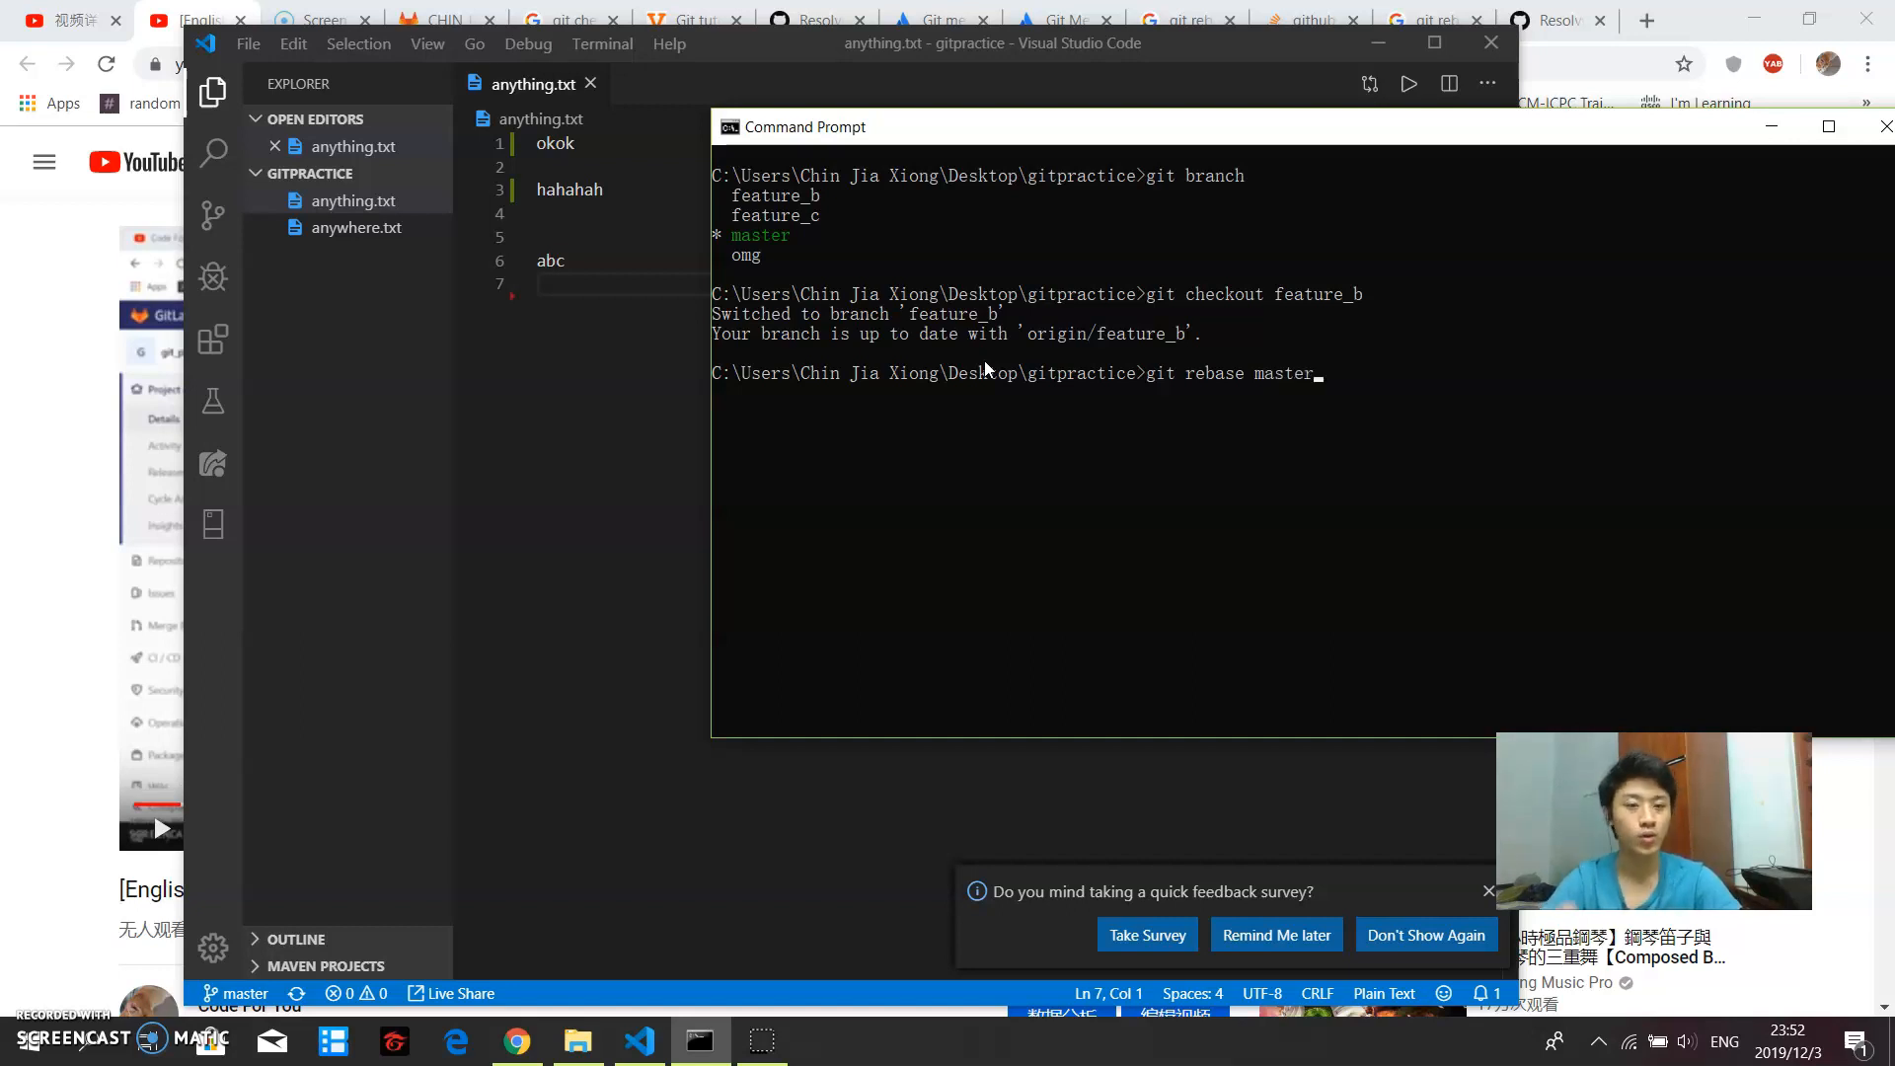
key("enter")
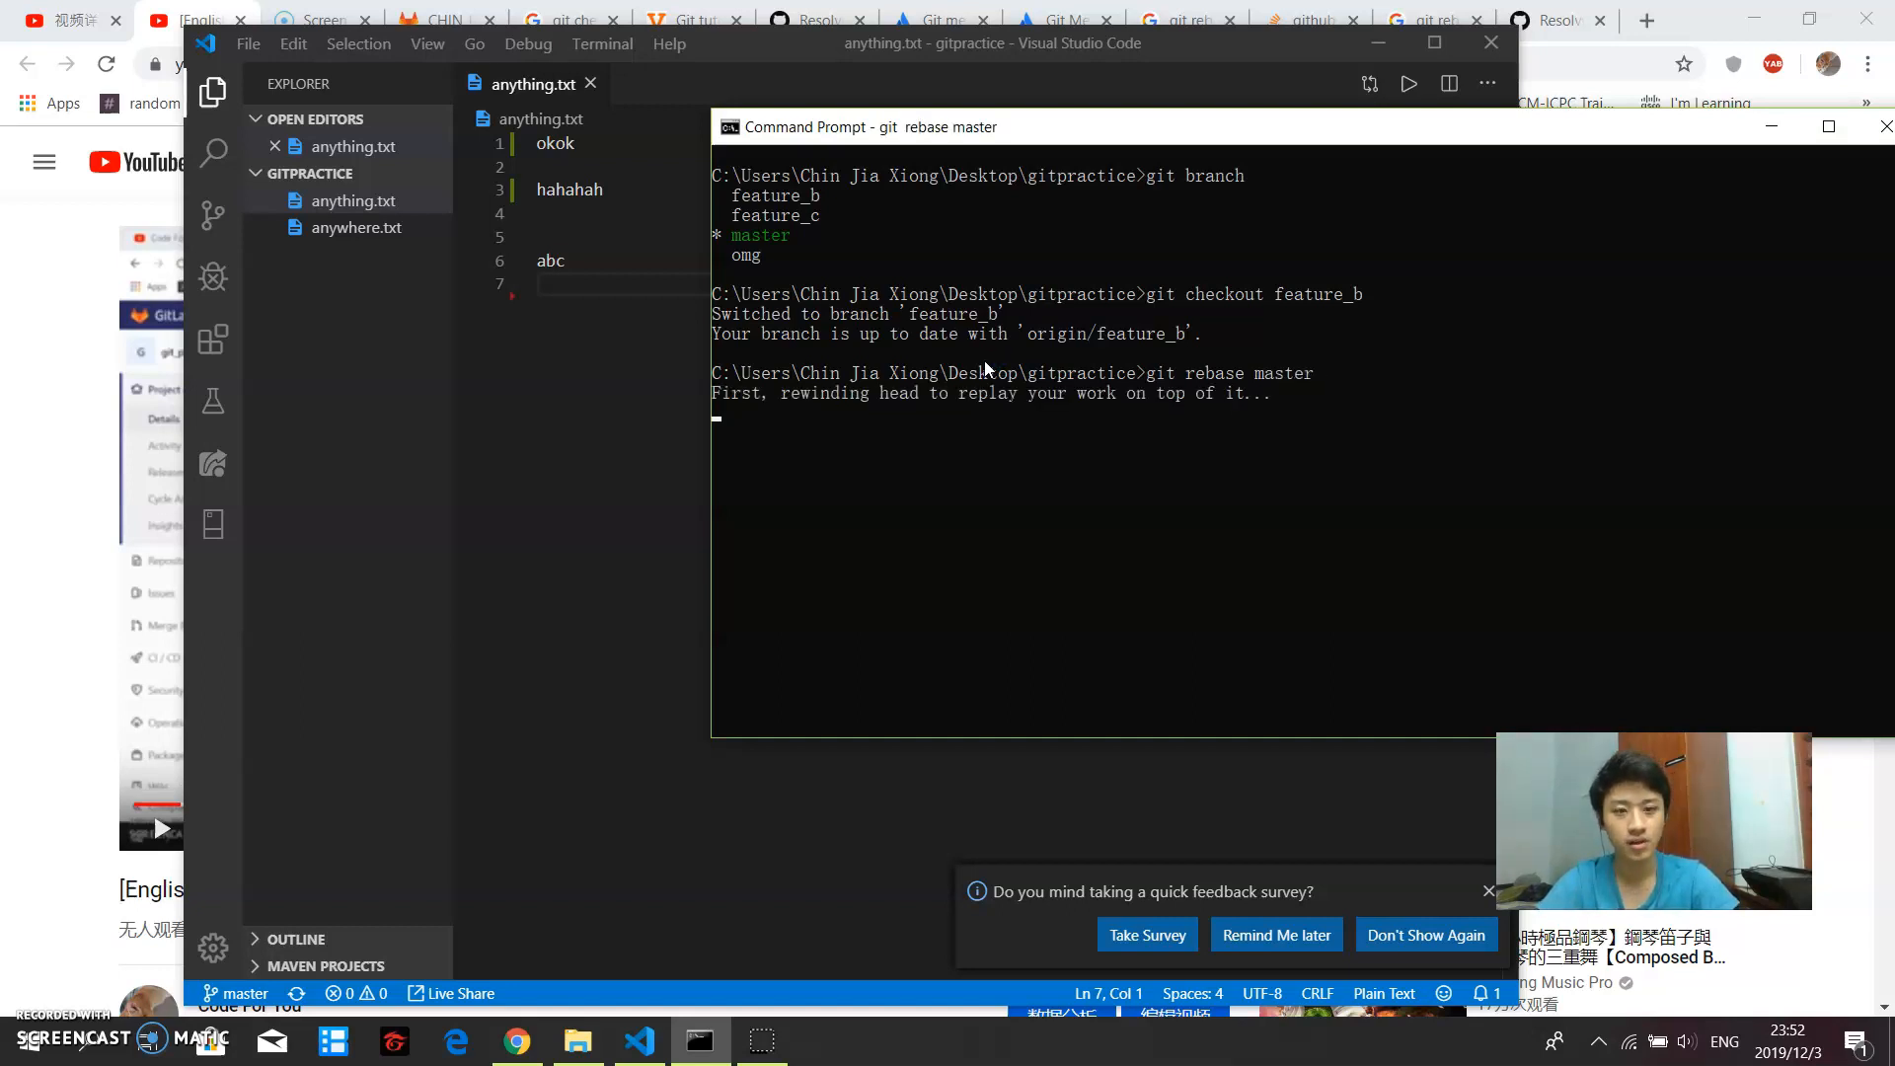
key("Enter")
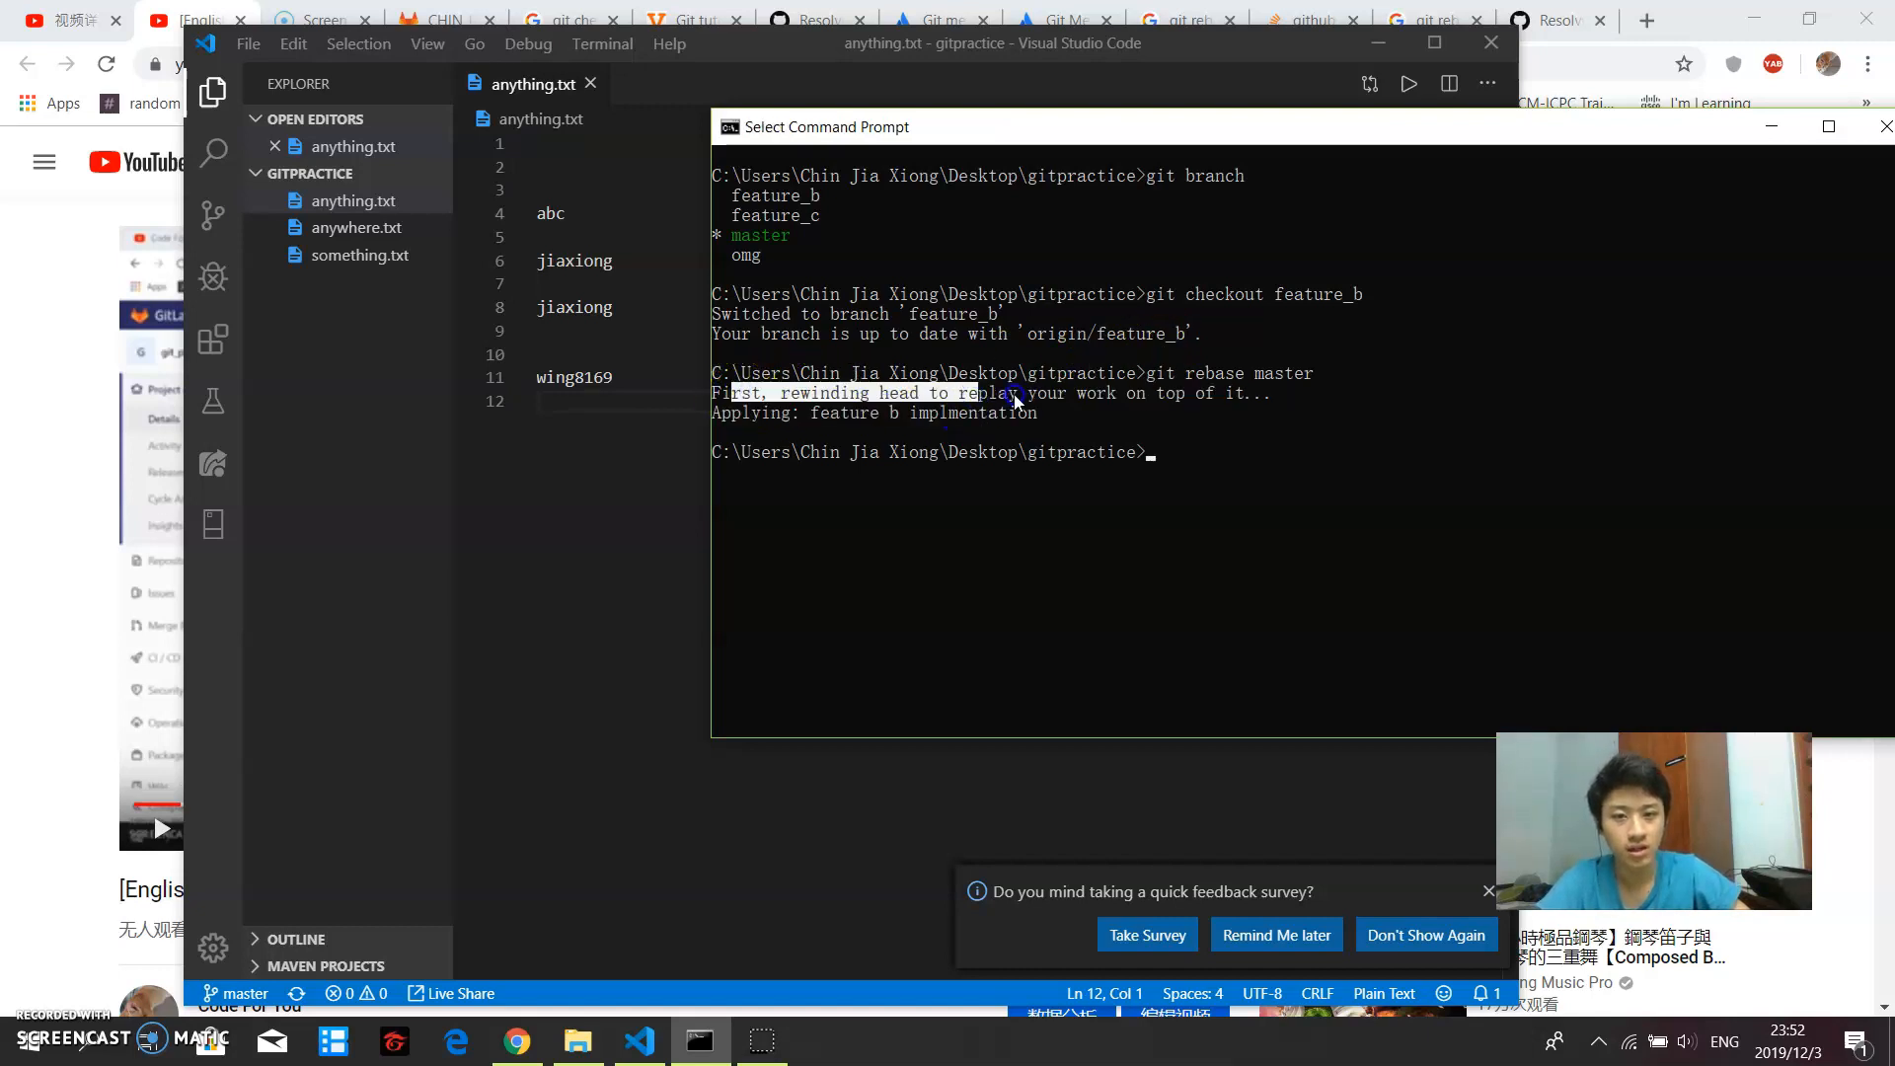
double_click(751, 412)
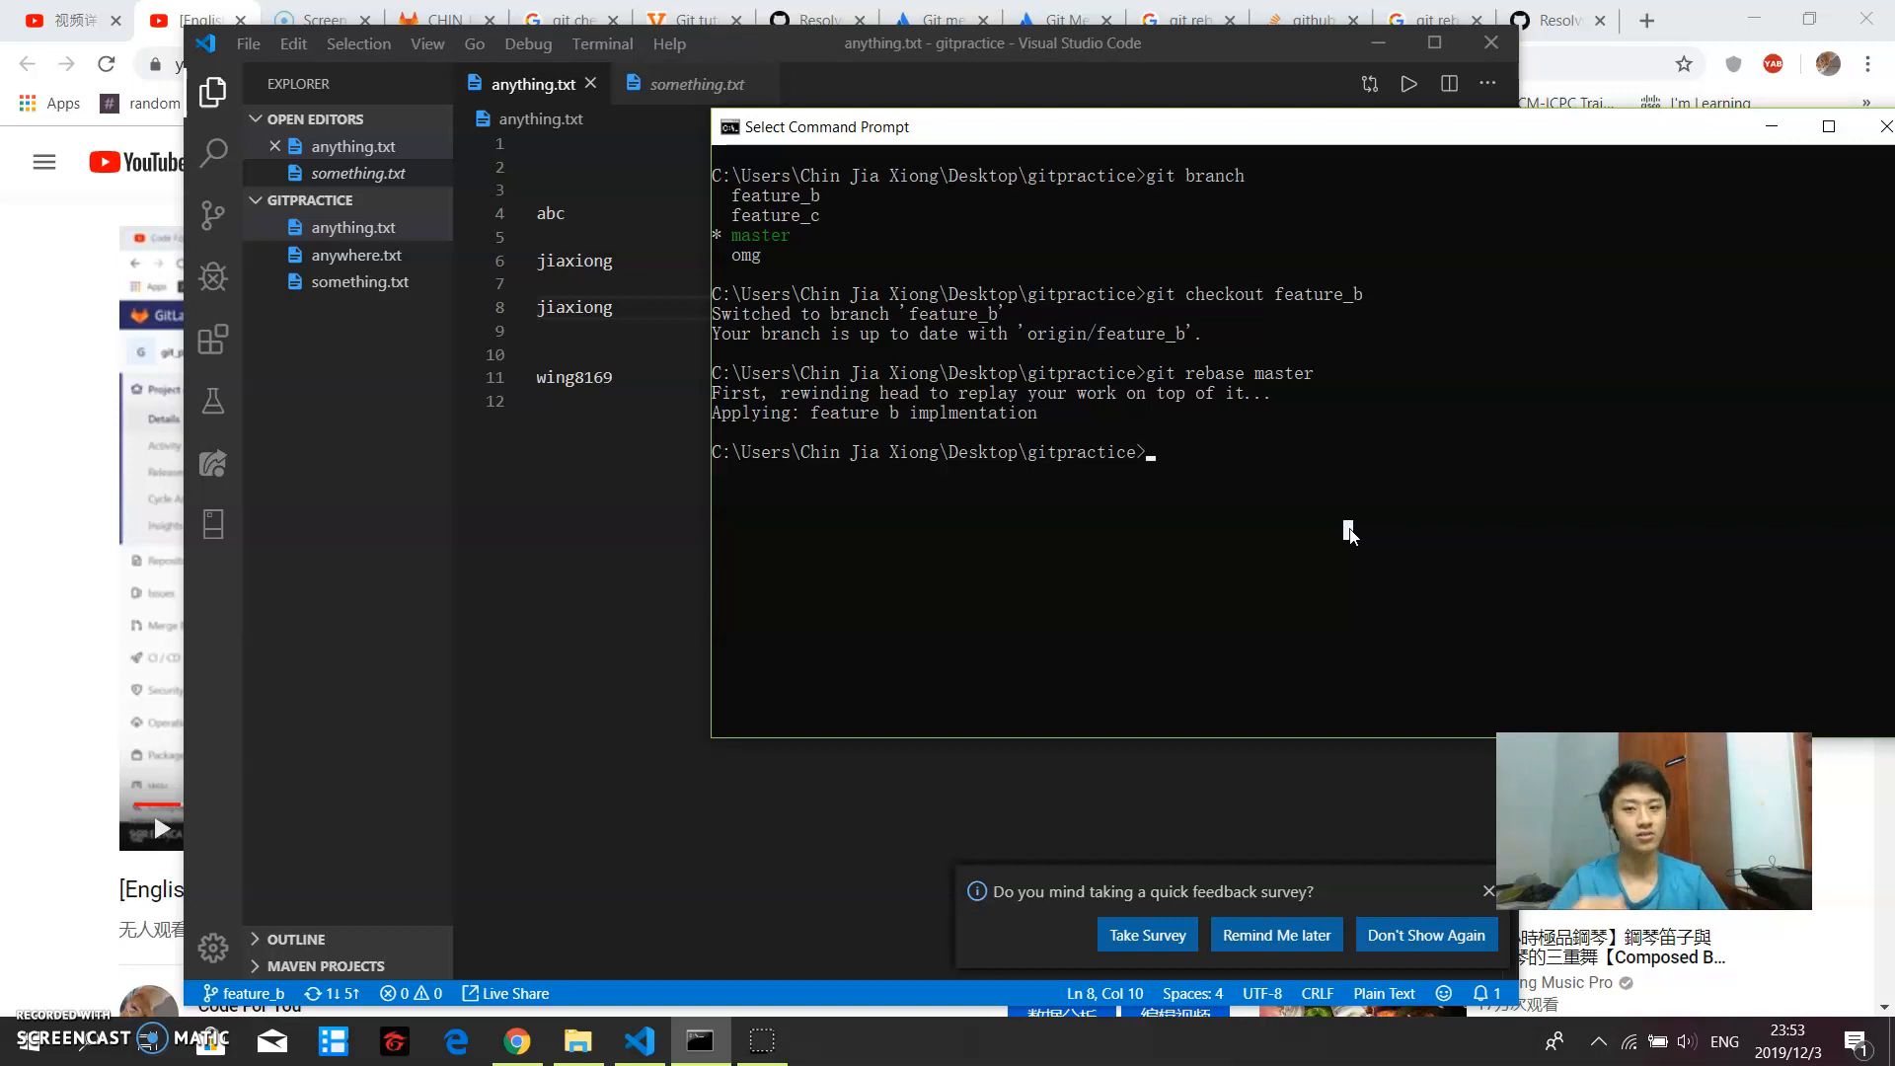
Step: Run git status and highlight the line saying feature_b has diverged from origin/feature_b
type("git status")
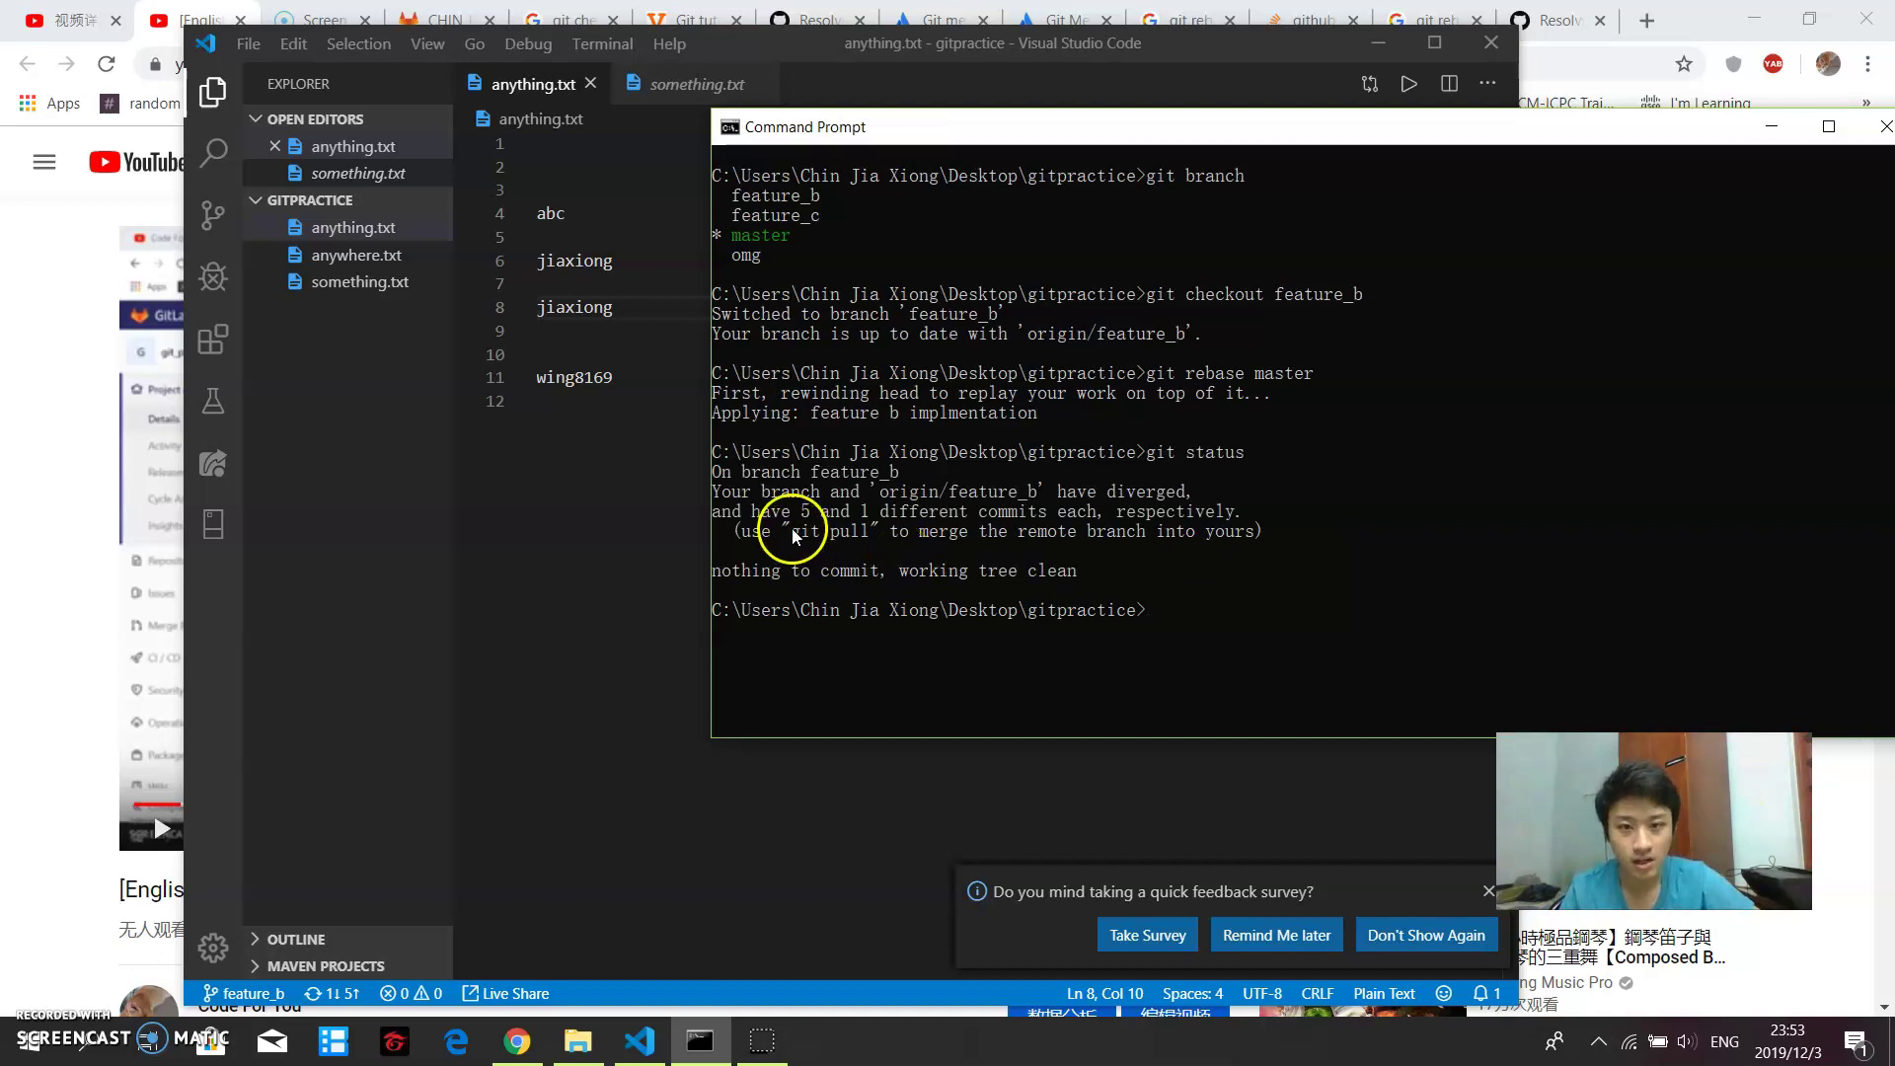
left_click_drag(755, 490, 1034, 491)
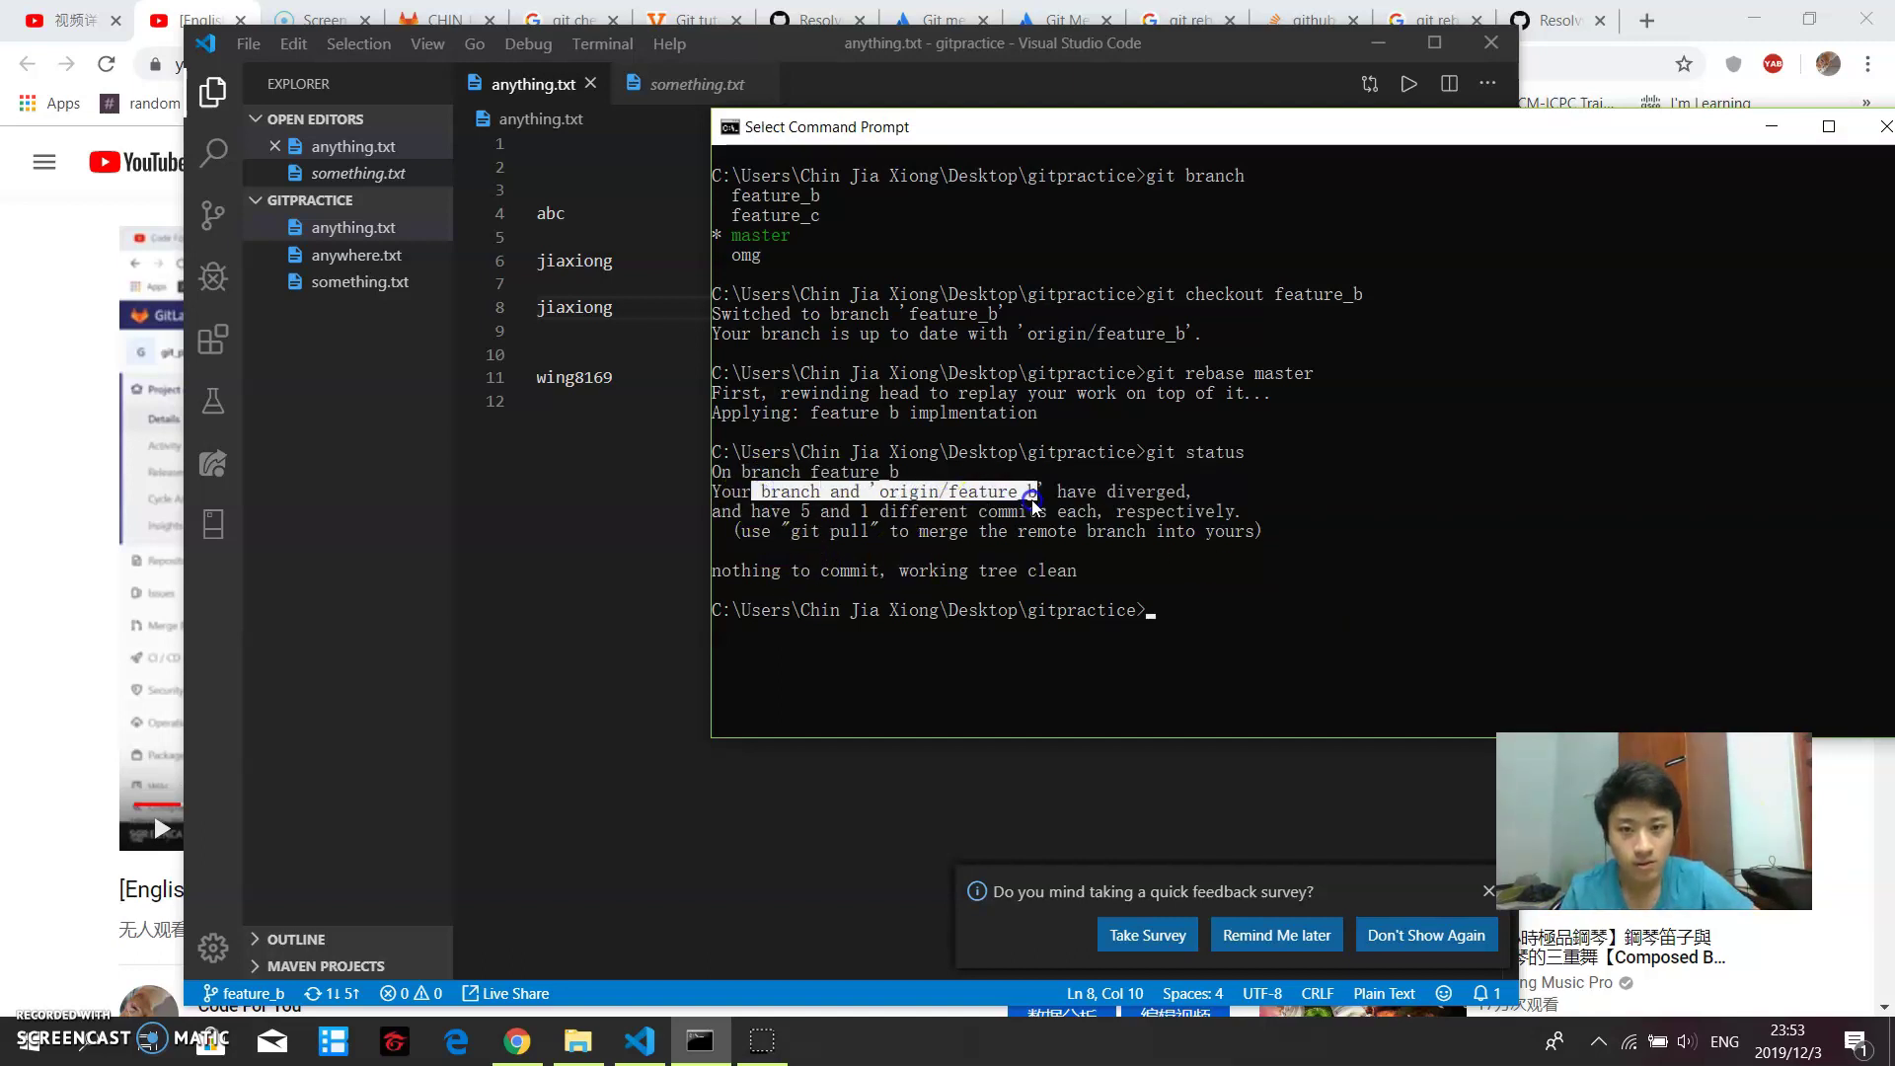